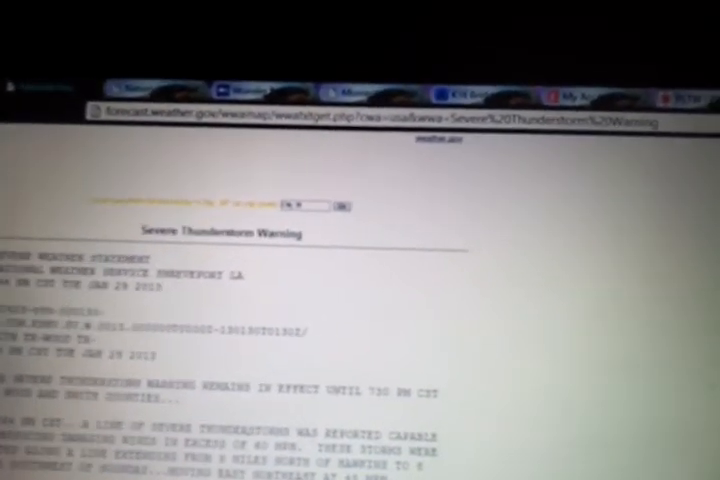
scroll(down, 3)
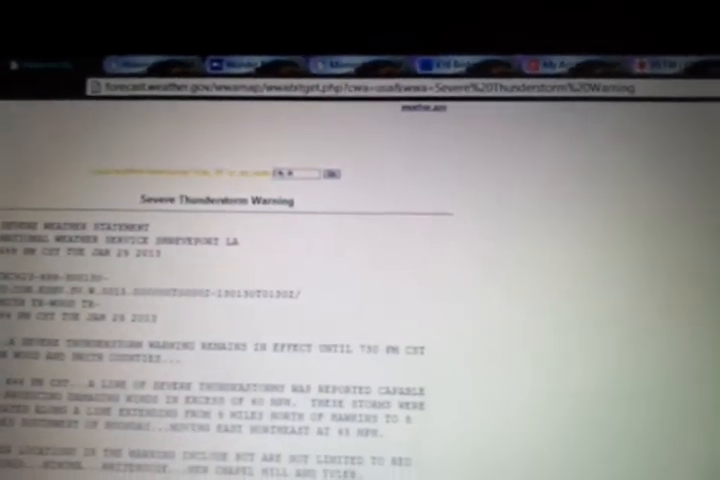